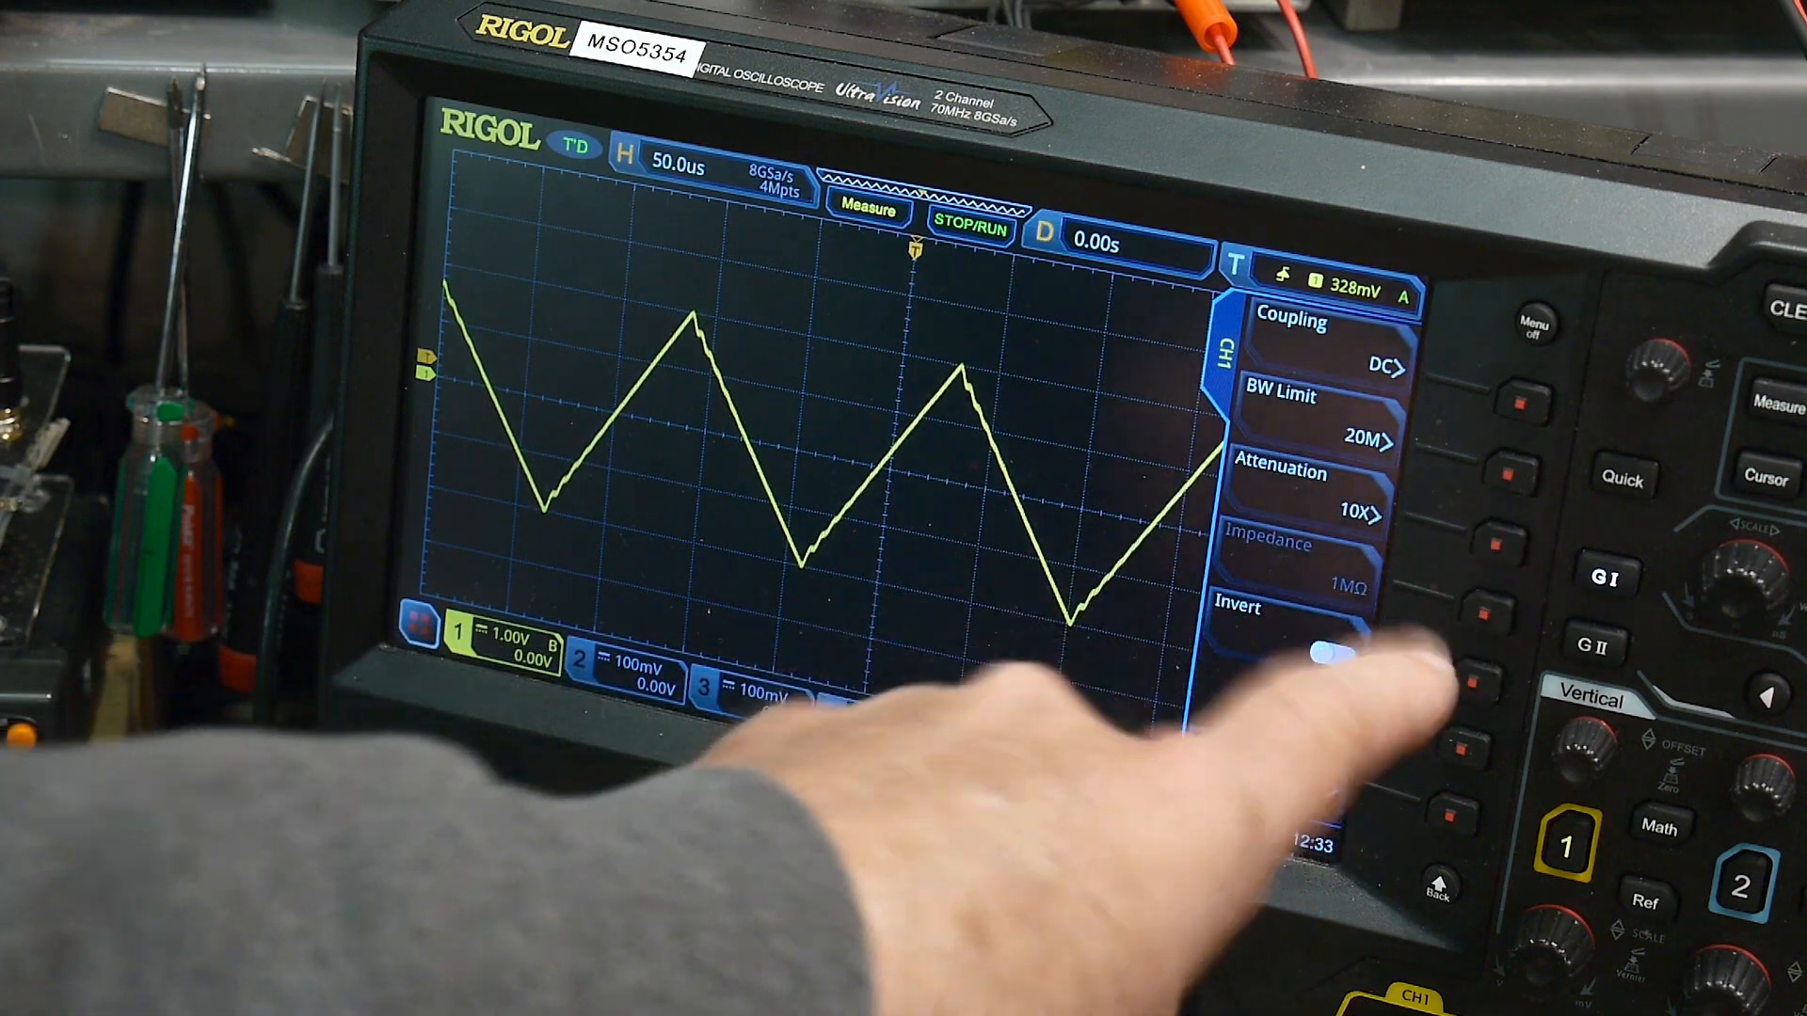
Switch the channel 1 input from the triangle wave to a ringing square-wave signal
left_click(1300, 653)
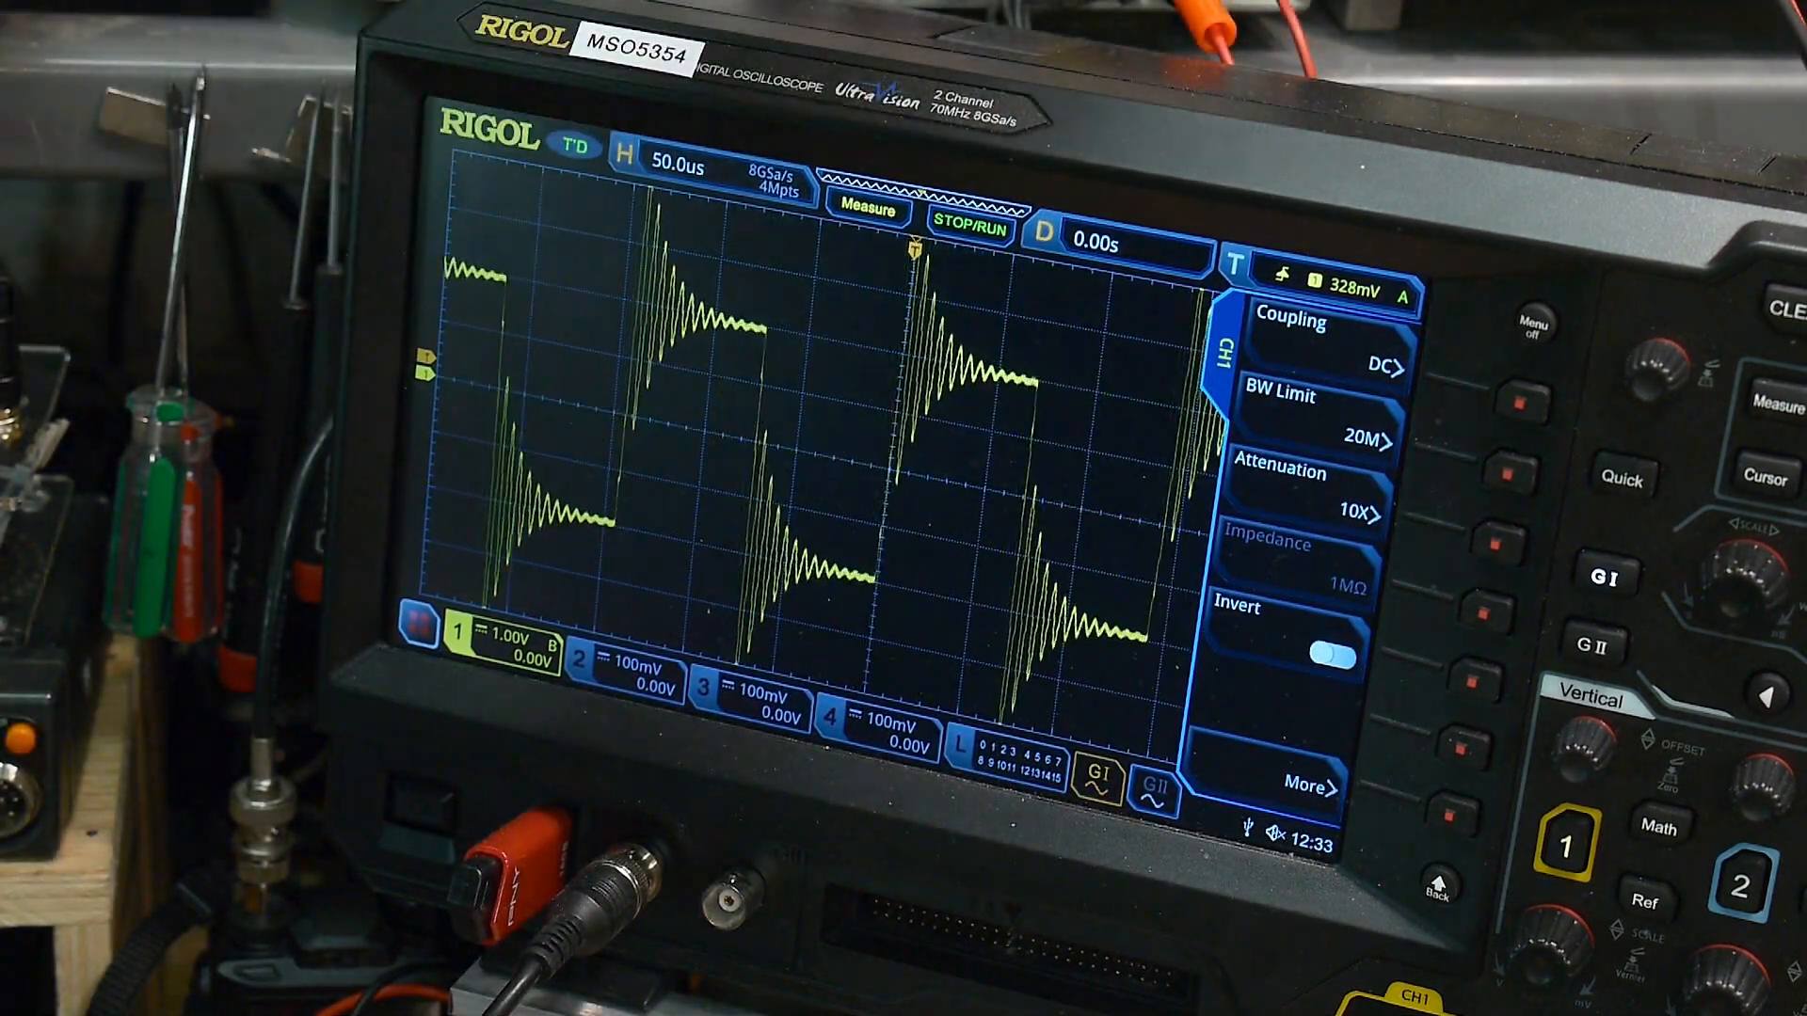